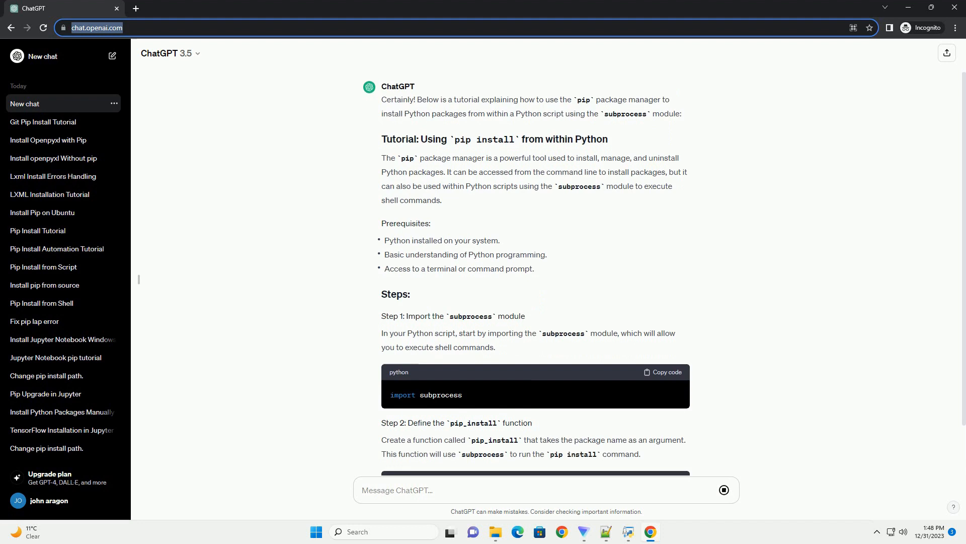
pyautogui.scroll(-3)
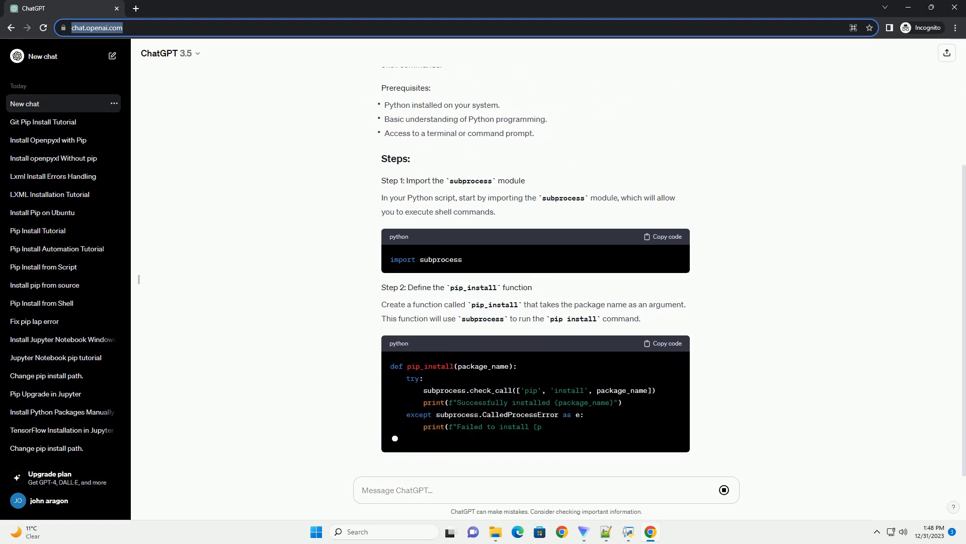
pyautogui.scroll(-3)
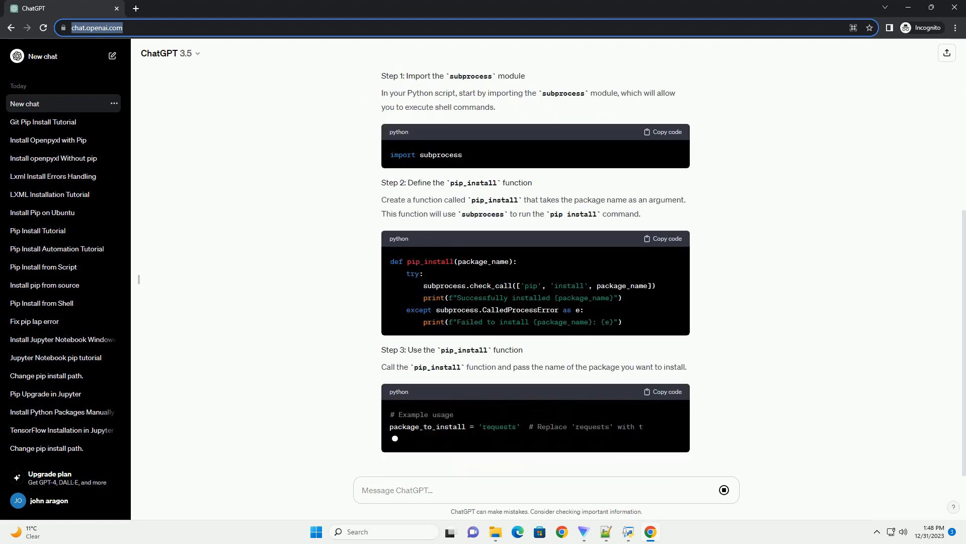
pyautogui.scroll(-3)
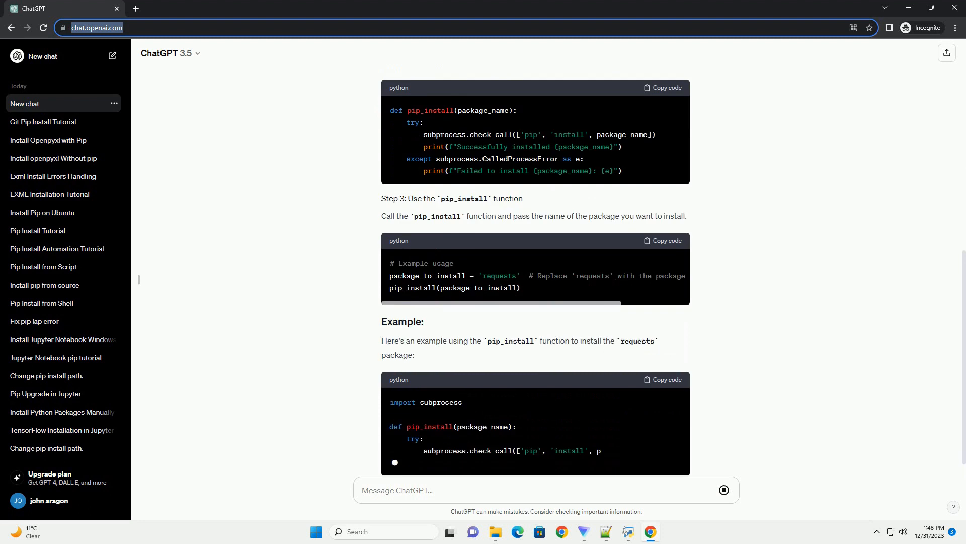
pyautogui.scroll(-3)
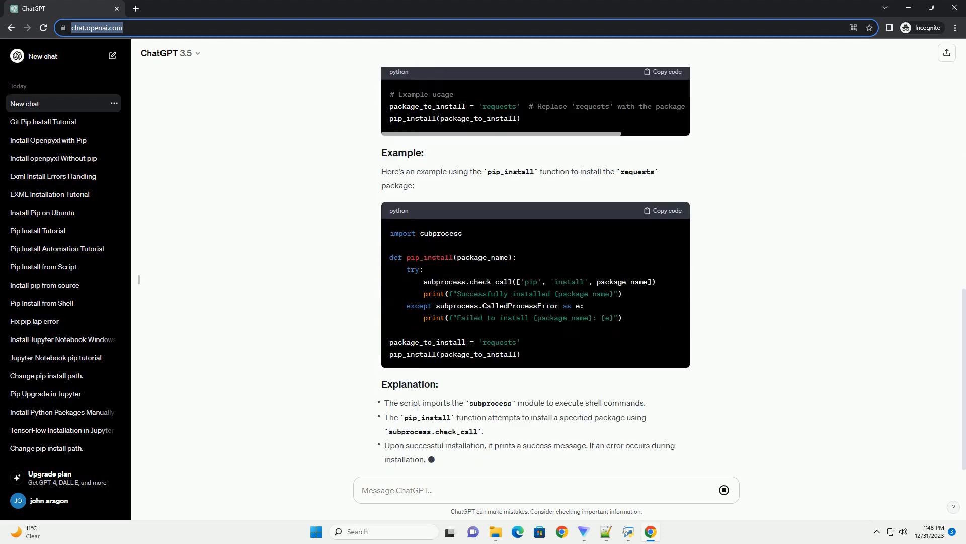
pyautogui.scroll(-3)
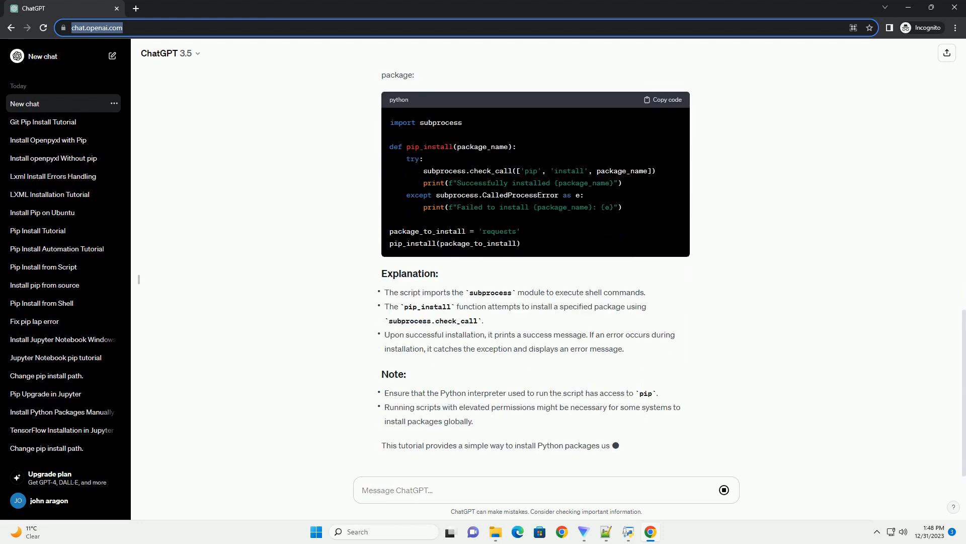